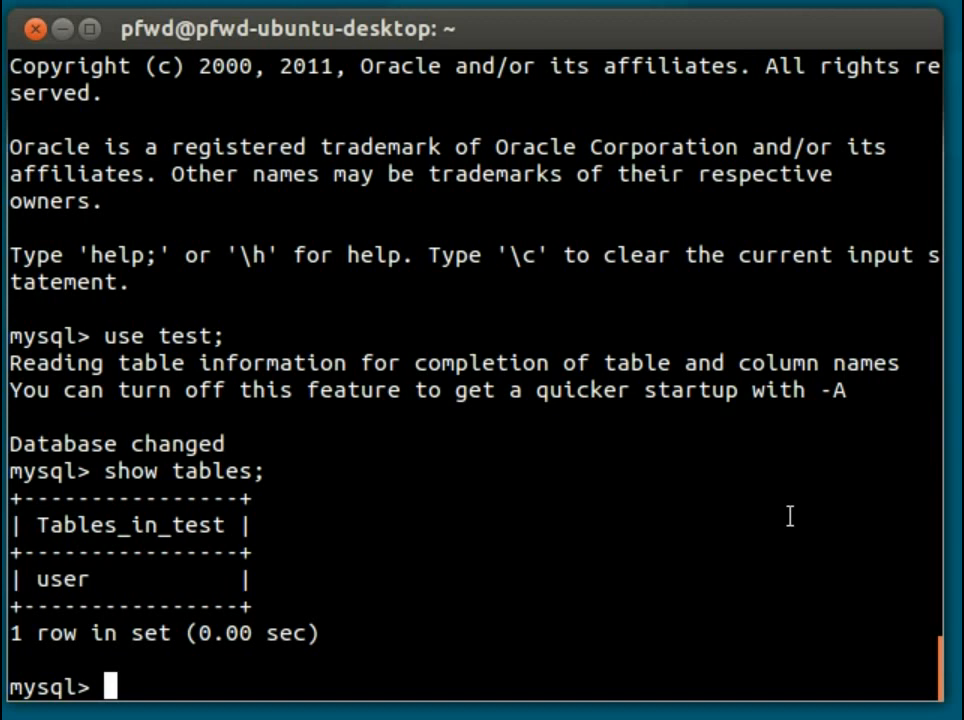
Enter 'drop table user' followed by \p to print the pending statement.
{"action": "type", "text": "drop table"}
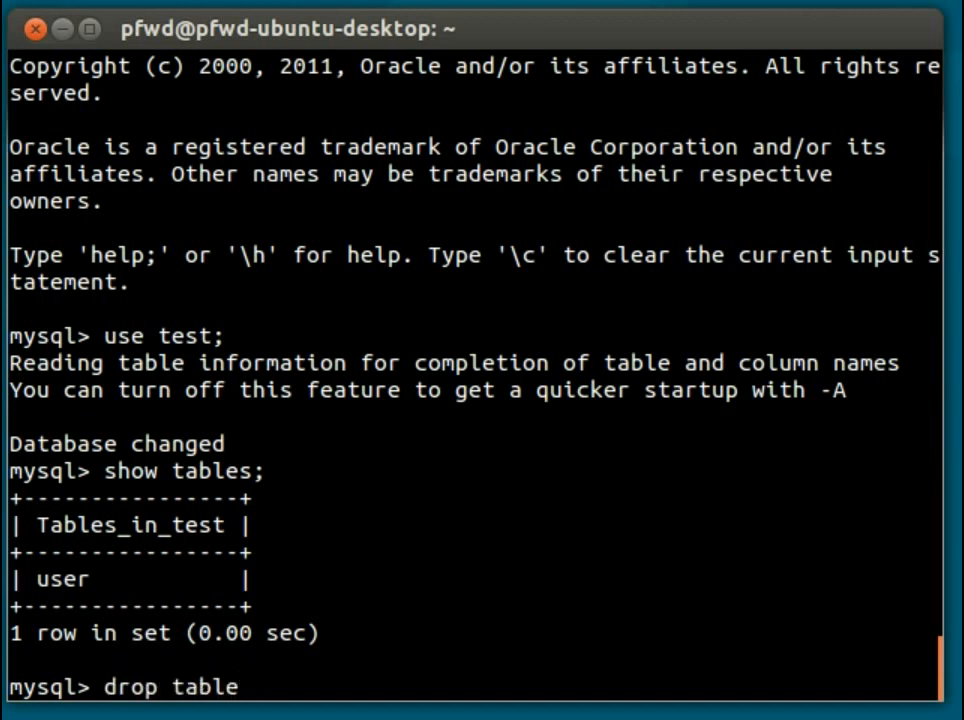
{"action": "type", "text": "user"}
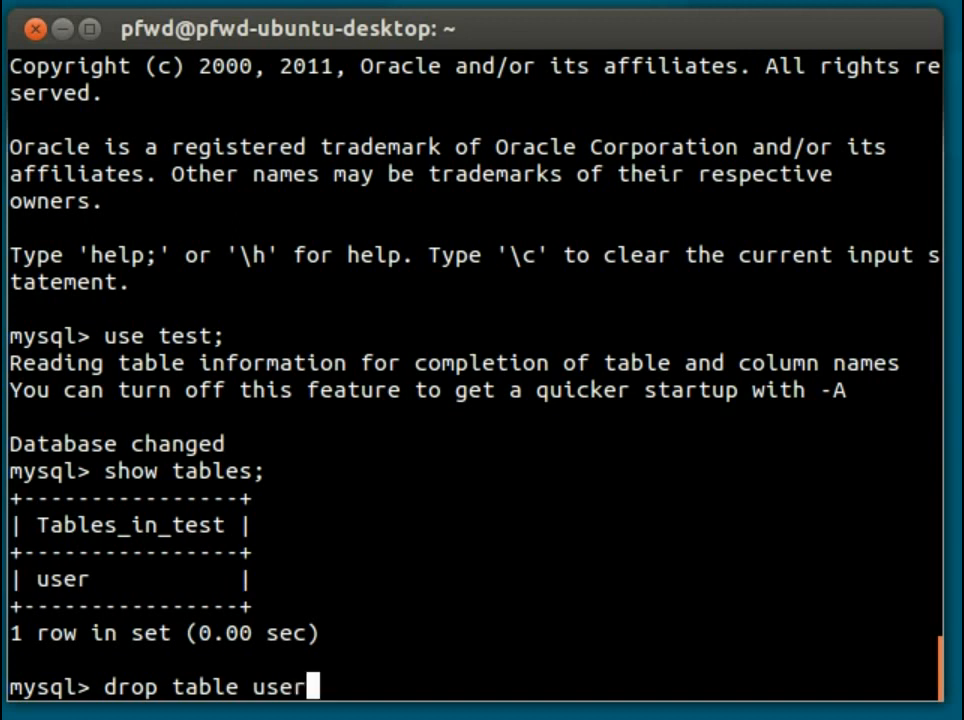
{"action": "type", "text": "\\p"}
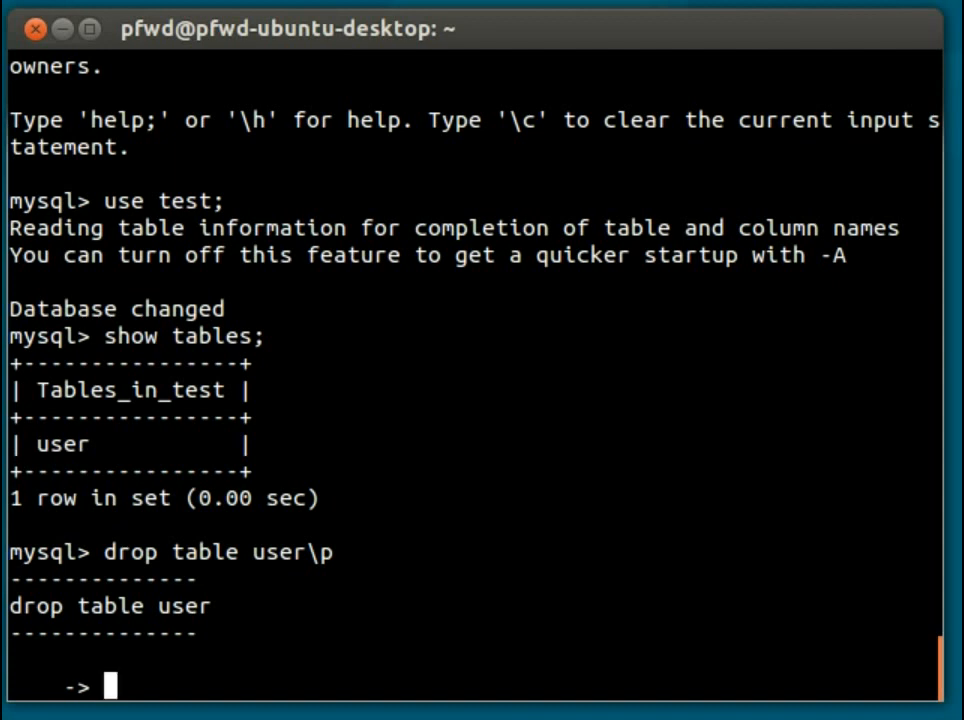
{"action": "double_click", "coordinate": [184, 606]}
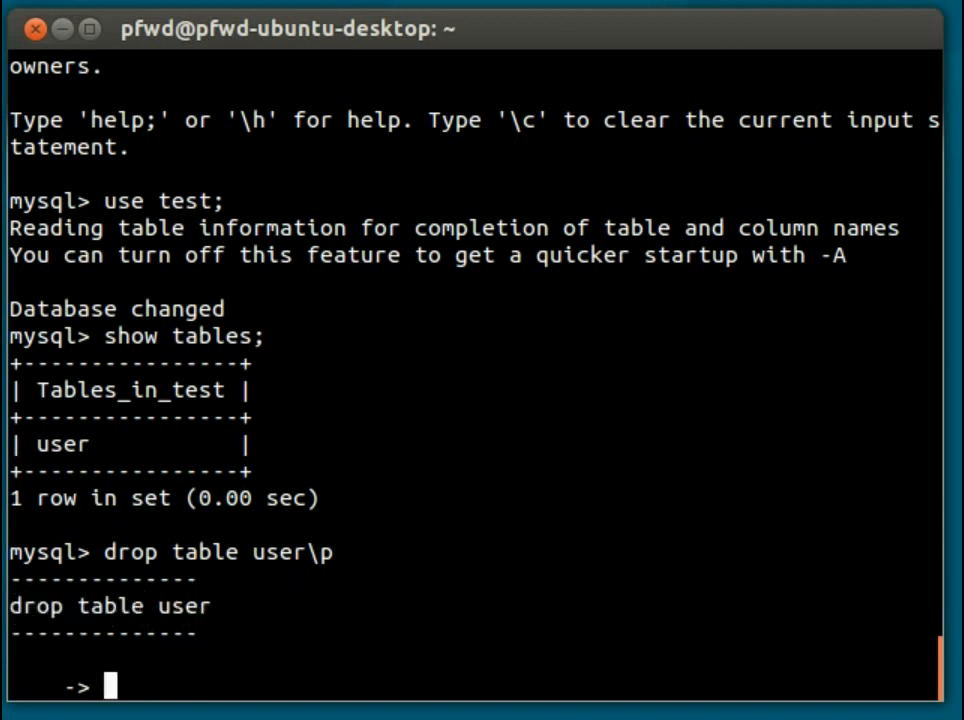
Terminate the pending DROP TABLE user statement with ';' so it returns Query OK.
{"action": "type", "text": ";"}
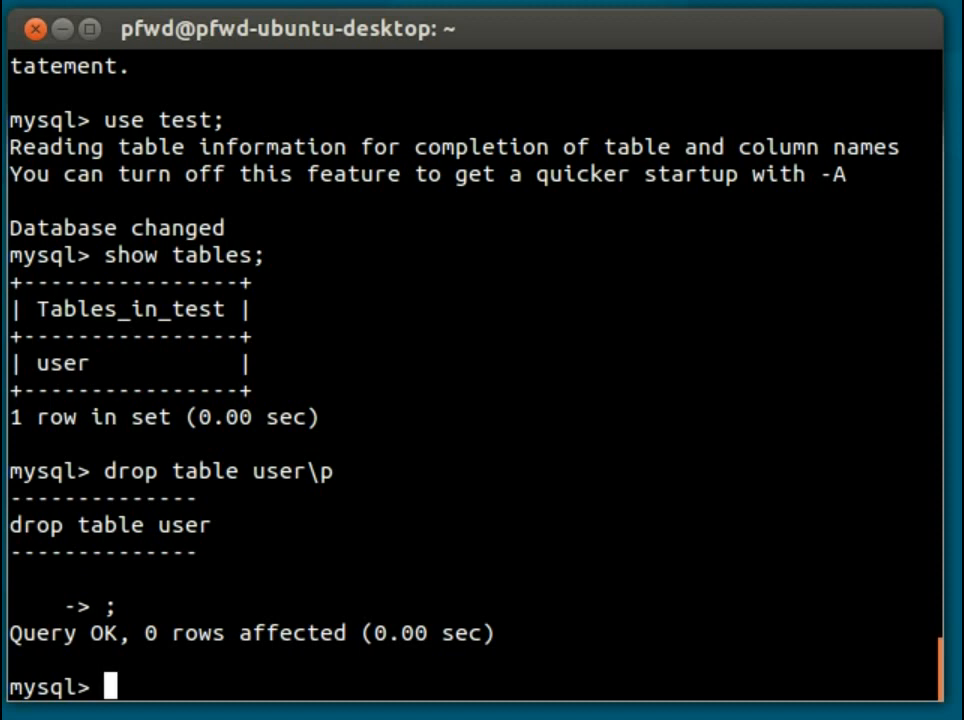
Run the mistyped 'show table;', then enter 'show tables;' at the prompt.
{"action": "type", "text": "show"}
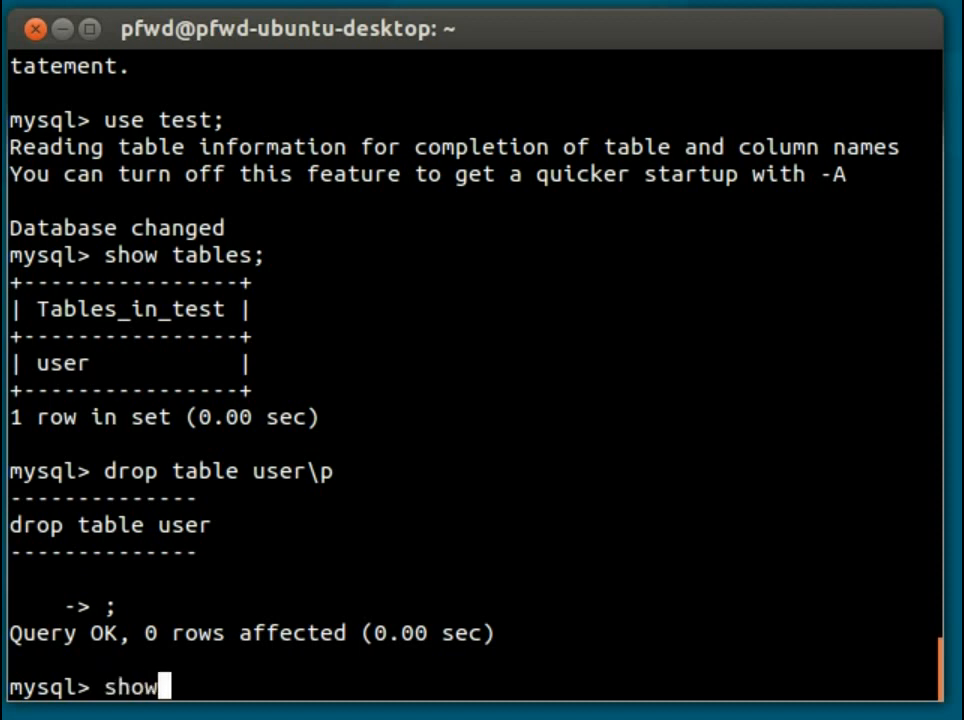
{"action": "type", "text": "table;"}
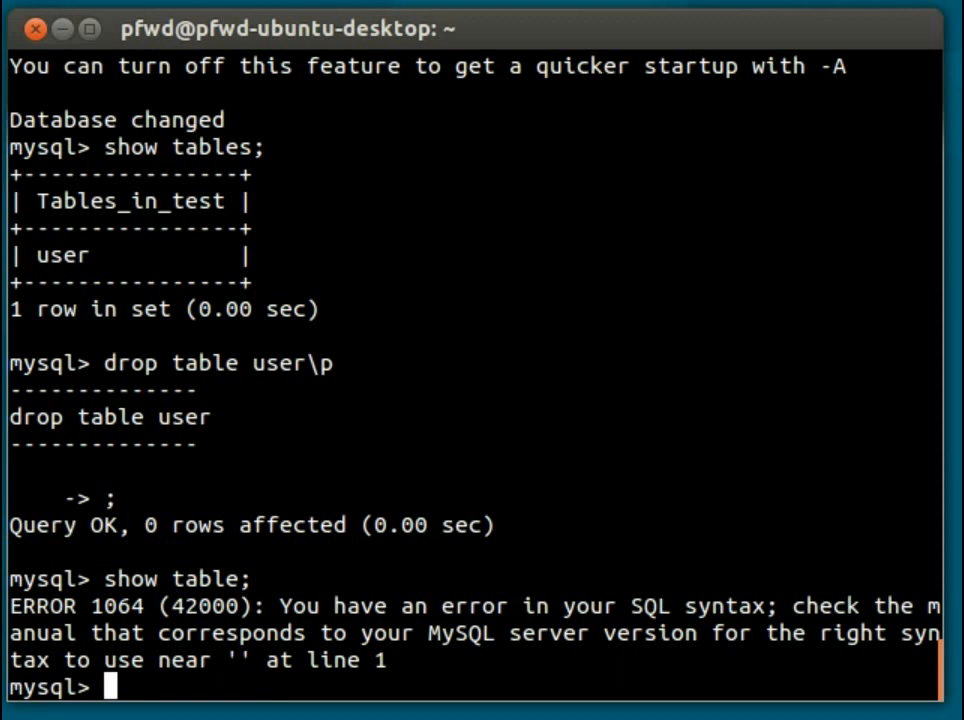
{"action": "type", "text": "show tables;"}
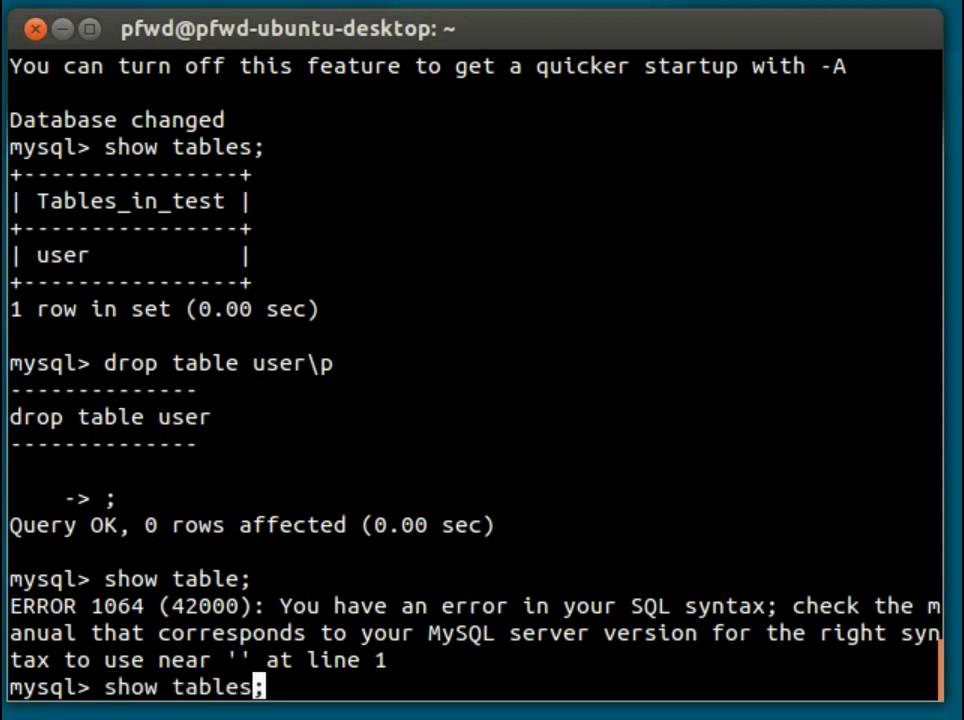